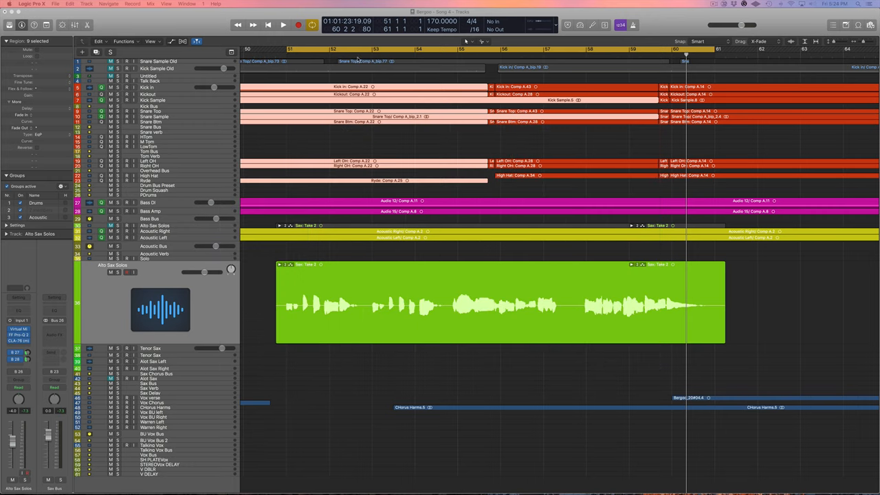
Step: Audition the sax solo from bar 50, then insert Soundtoys Radiator on the Alto Sax Solos channel
left_click(276, 50)
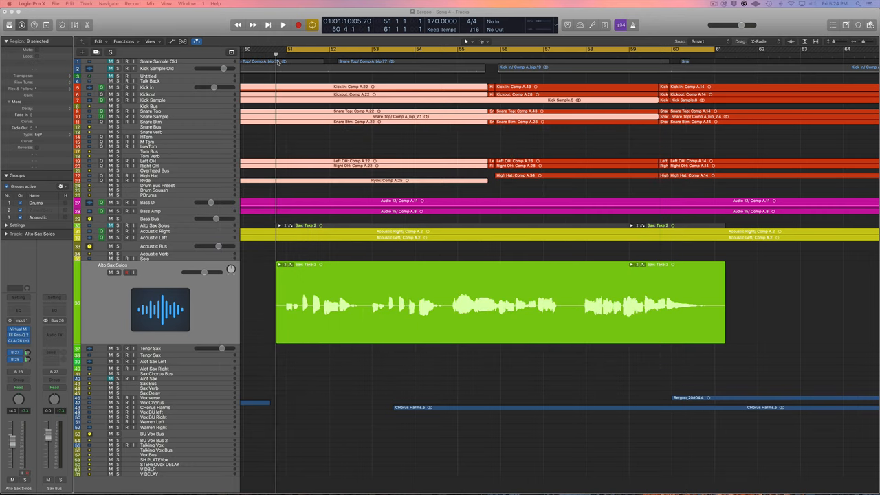
left_click(282, 25)
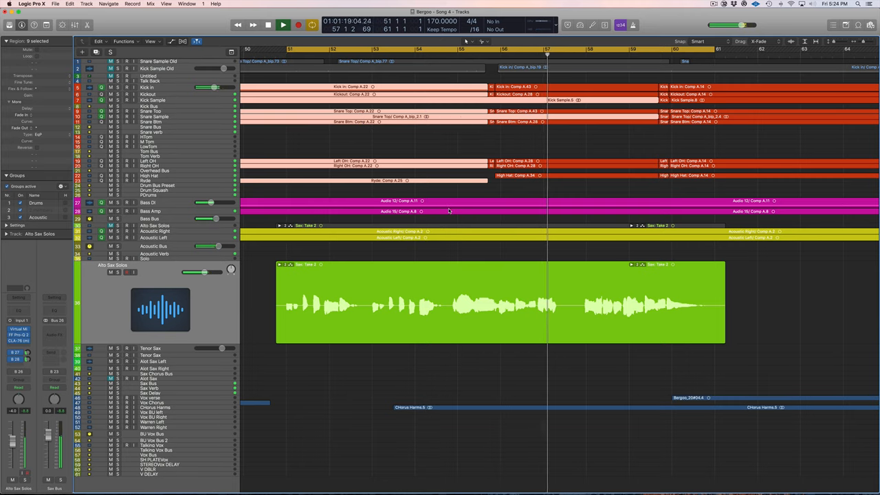
left_click(284, 25)
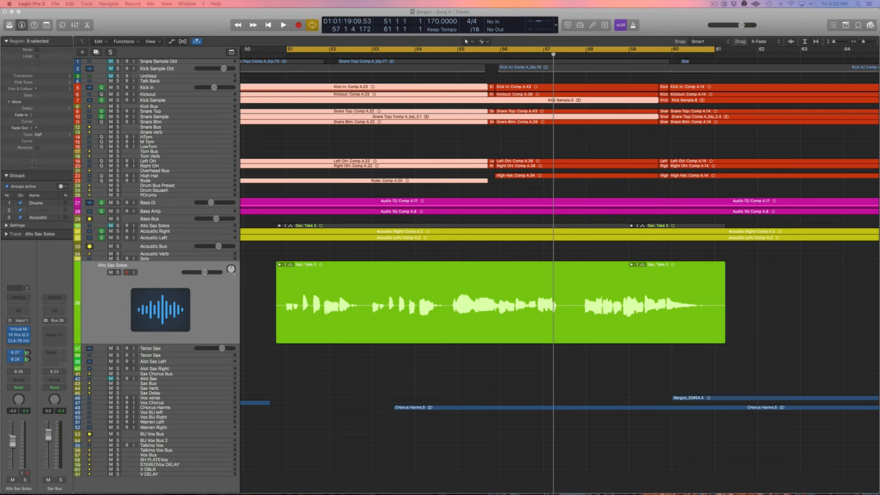
mouse_move(94, 297)
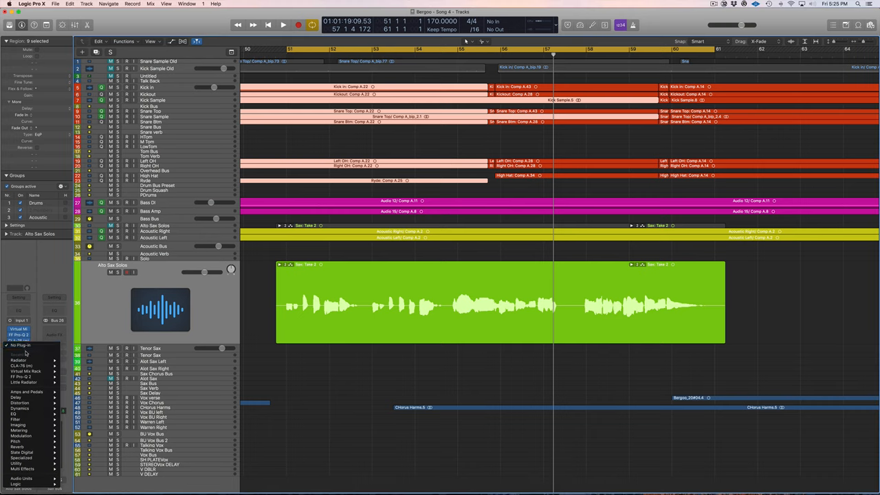
mouse_move(19, 360)
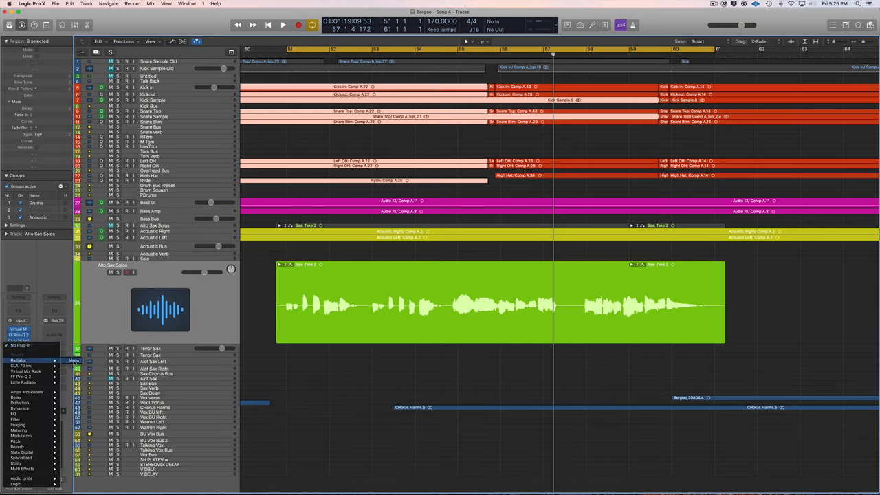
left_click(27, 360)
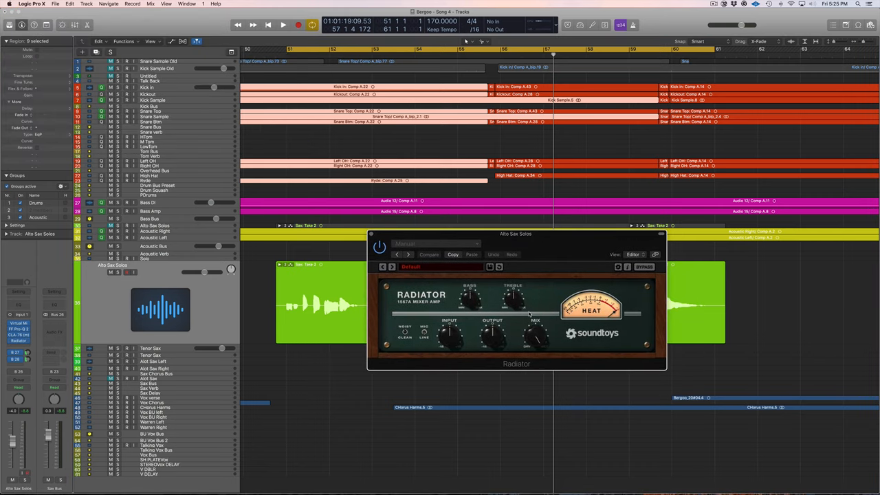
mouse_move(541, 295)
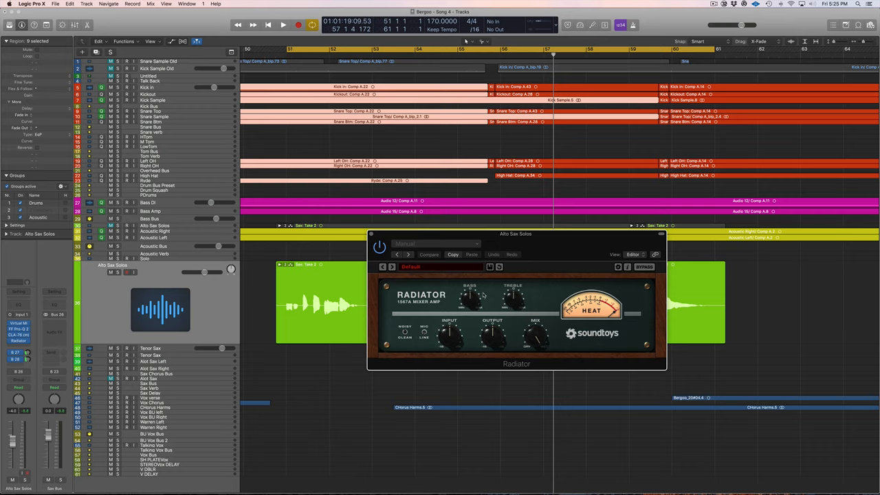
mouse_move(487, 315)
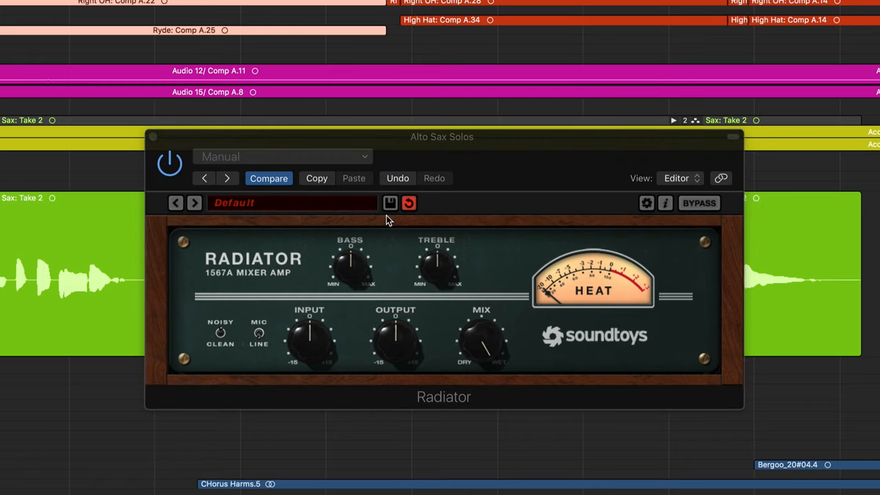
mouse_move(421, 276)
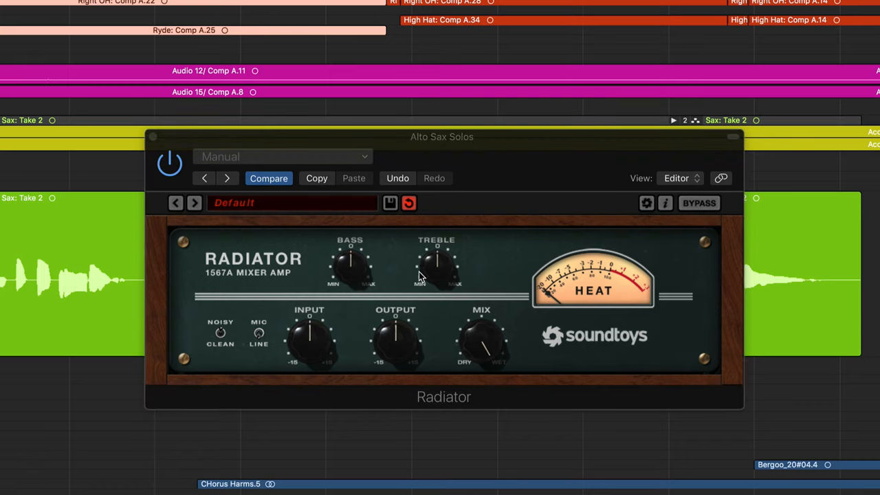
mouse_move(428, 279)
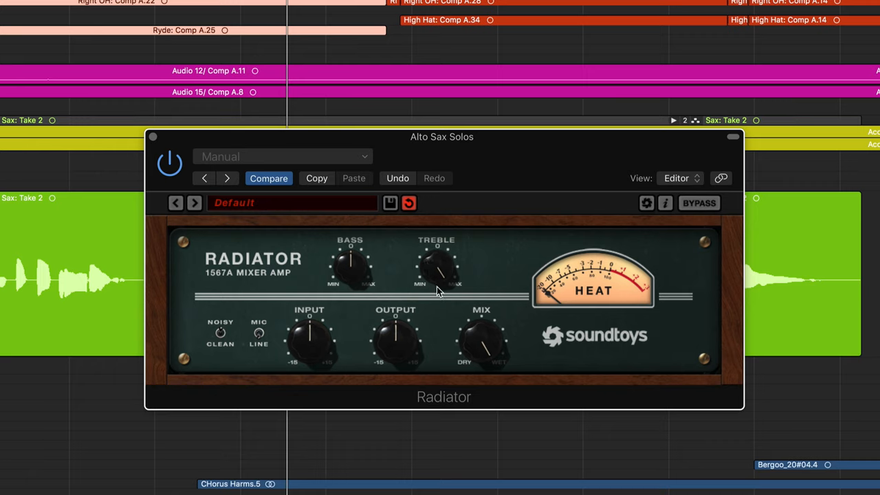
mouse_move(441, 303)
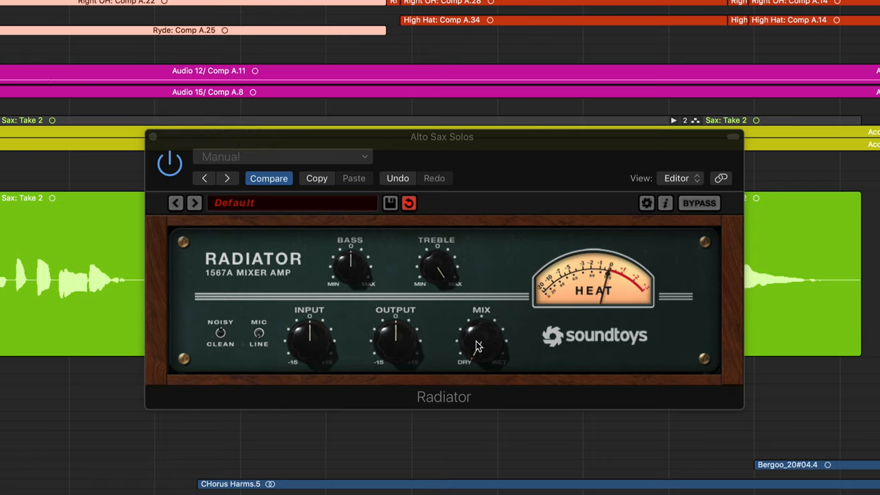
left_click_drag(481, 337, 481, 323)
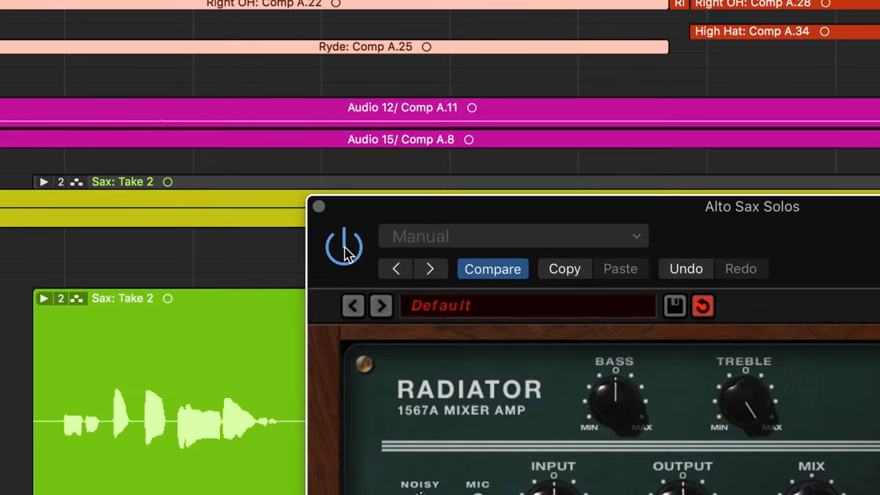
Step: Bypass Radiator to compare the dry sax, then switch it back on
left_click(343, 246)
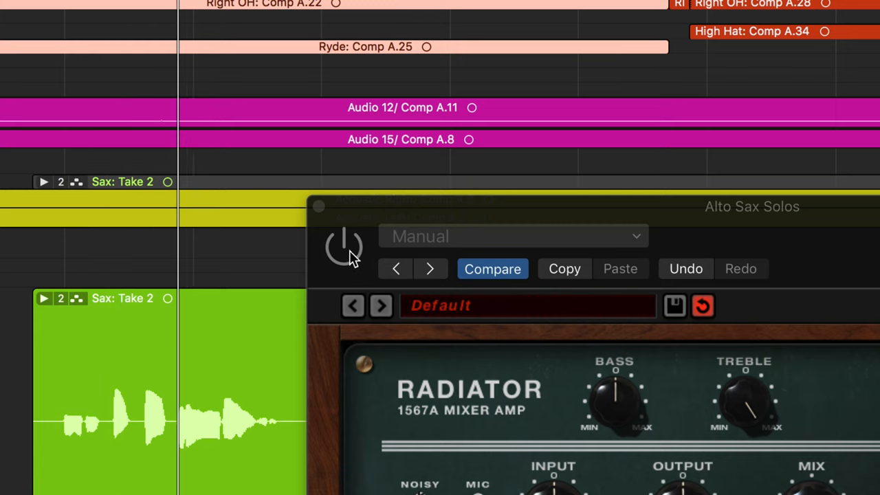
left_click(344, 246)
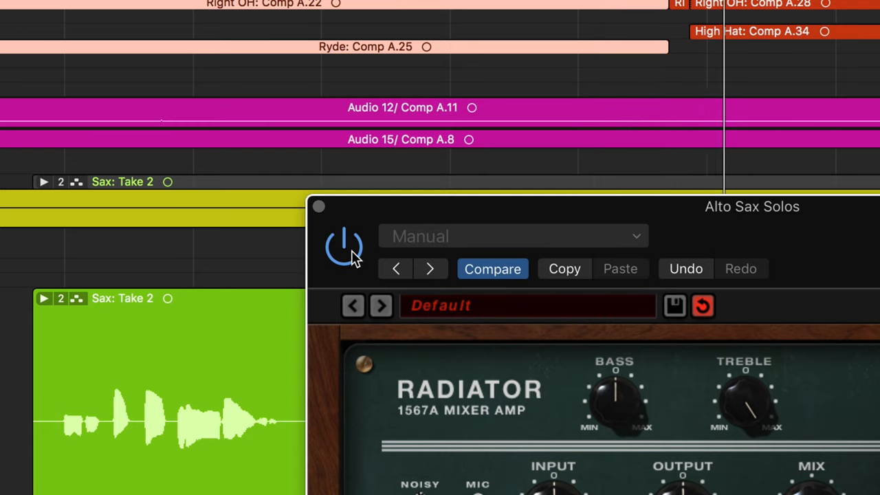
left_click(343, 247)
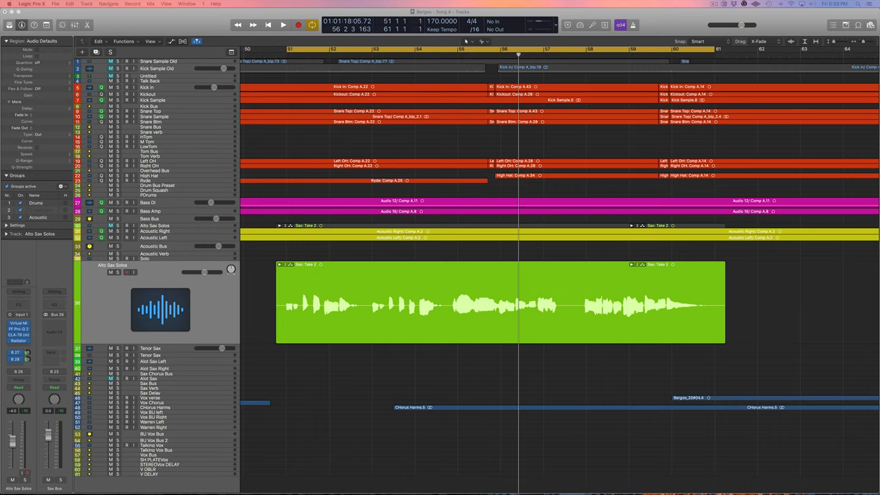
mouse_move(760, 315)
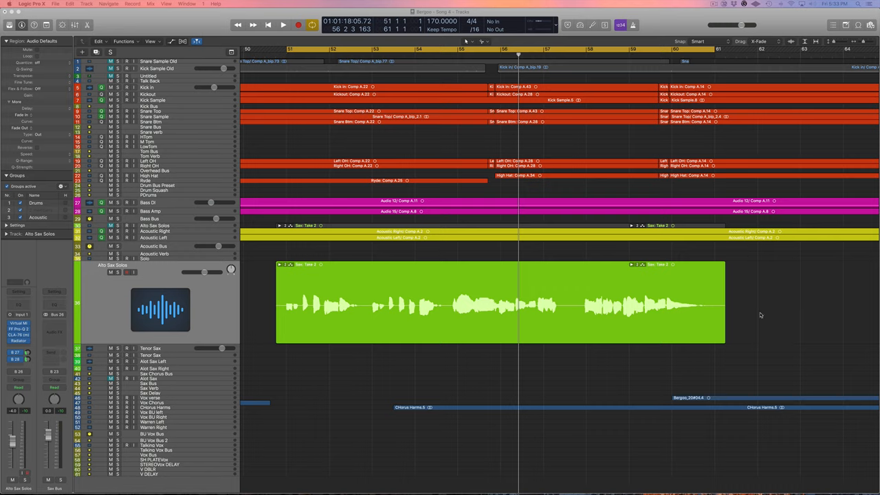
mouse_move(512, 310)
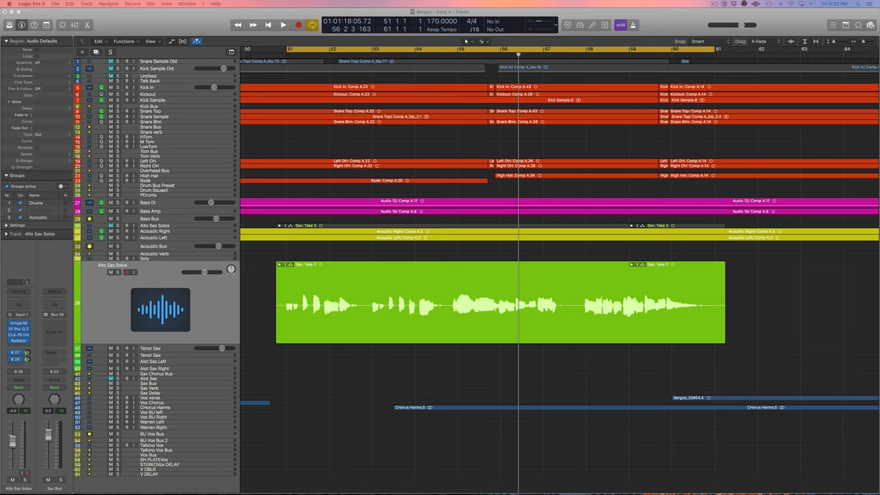
Step: Insert FabFilter Pro-MB (Mono→Stereo) on Alto Sax Solos and create Band 1 around 186 Hz
left_click(20, 344)
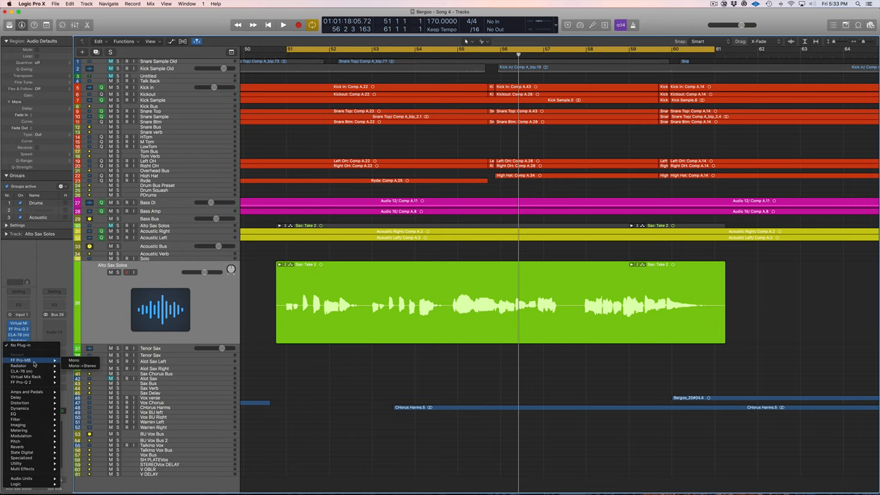
left_click(22, 360)
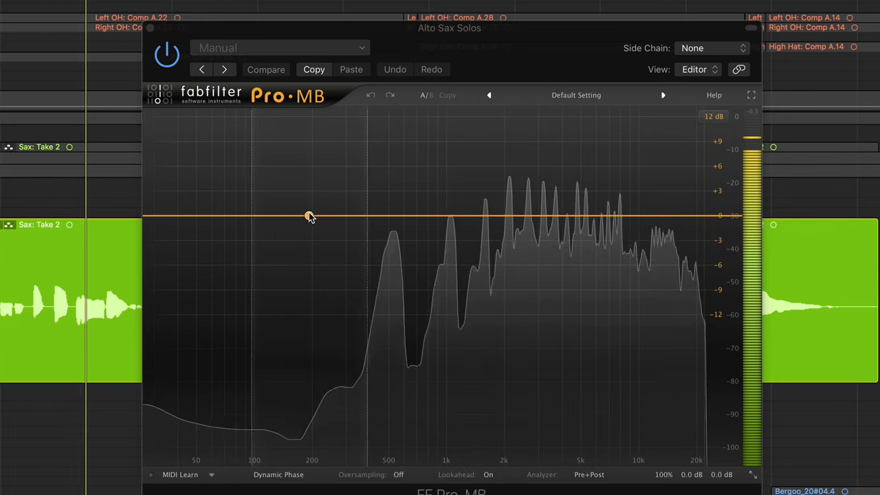
left_click(309, 216)
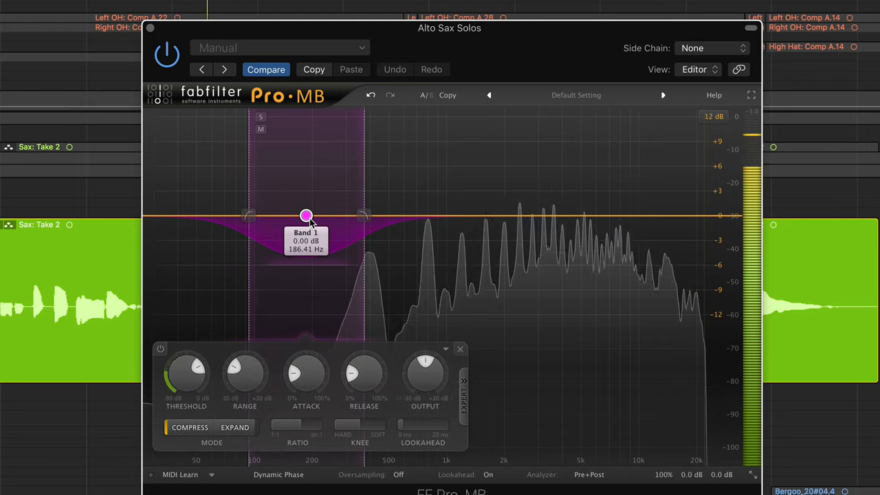
Step: Add a second Pro-MB band and sweep it down to settle around 3.9–4.2 kHz
left_click_drag(307, 216, 305, 217)
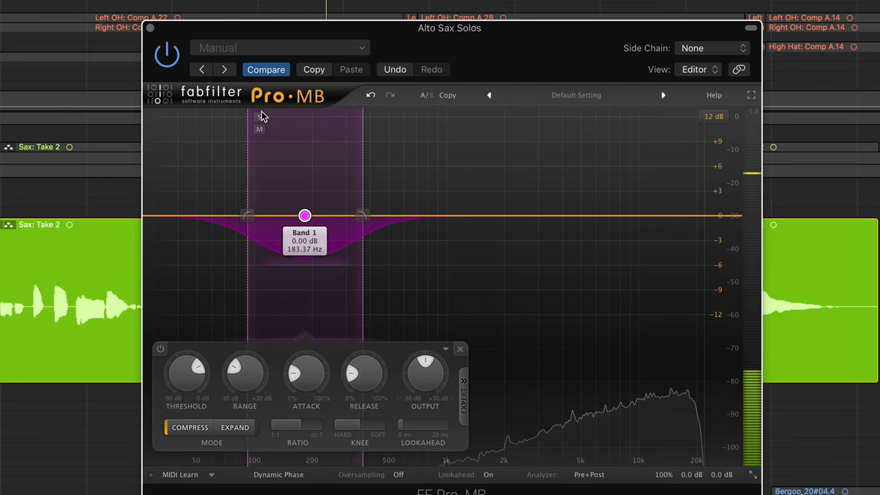
left_click(259, 117)
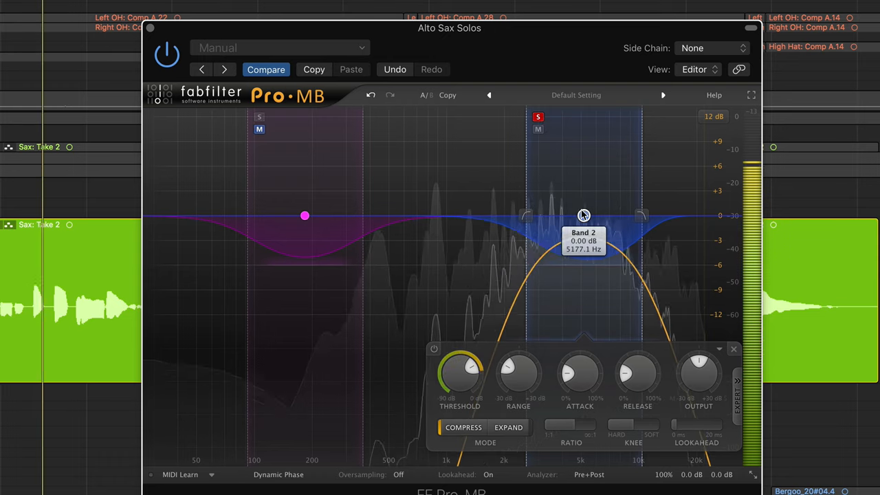
left_click_drag(584, 215, 574, 215)
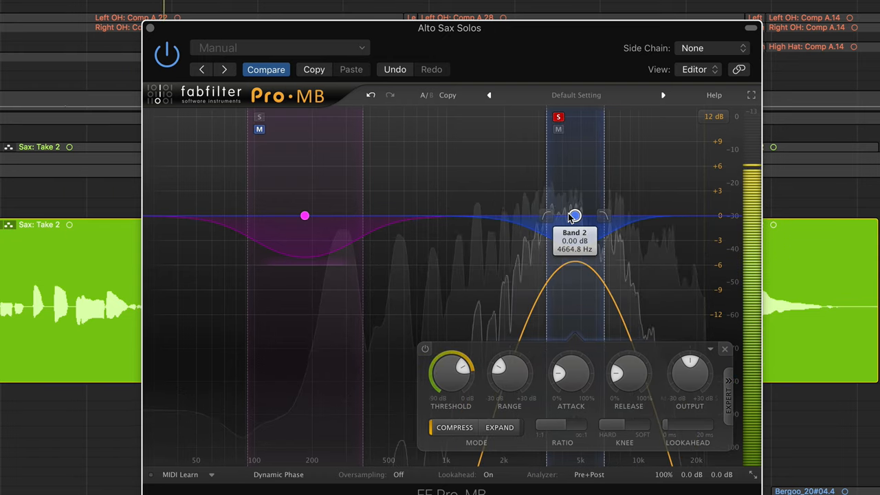
left_click_drag(575, 216, 561, 215)
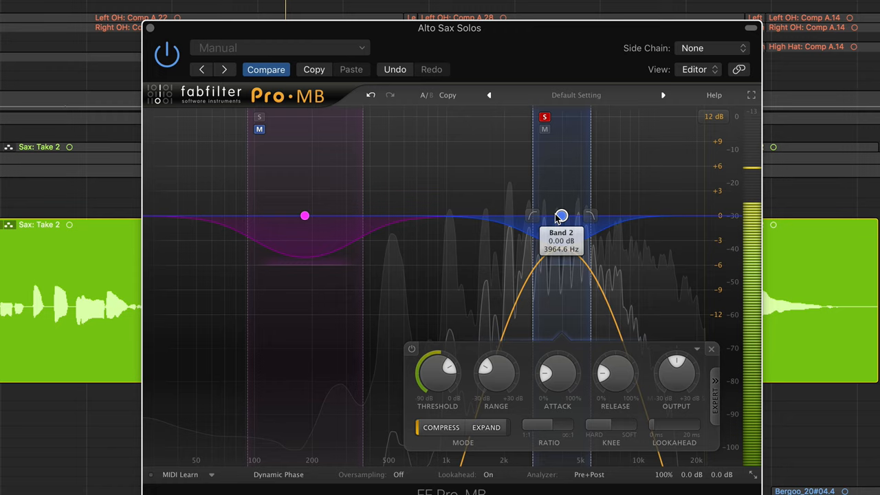
left_click_drag(561, 216, 564, 215)
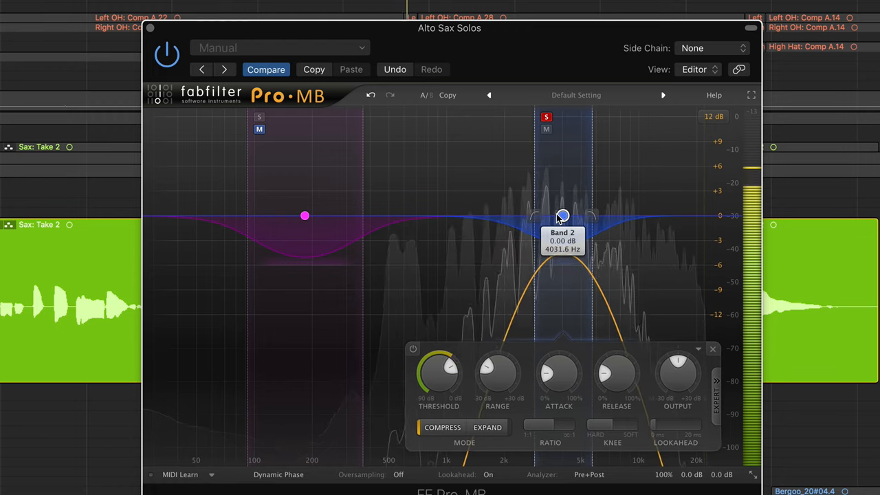
left_click_drag(563, 215, 566, 216)
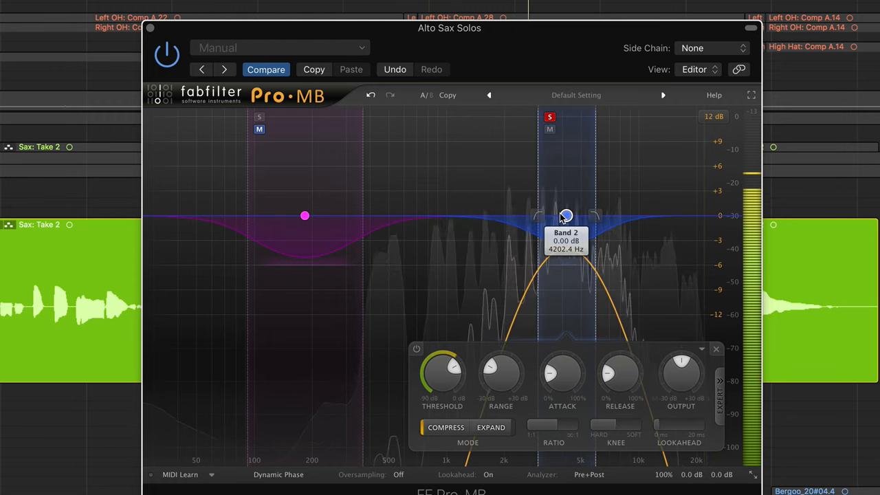
left_click_drag(566, 216, 559, 216)
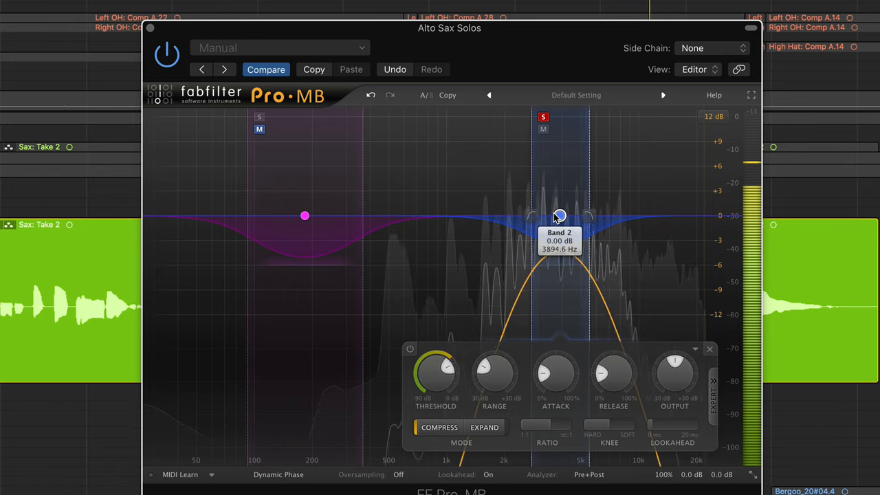
left_click_drag(559, 216, 566, 216)
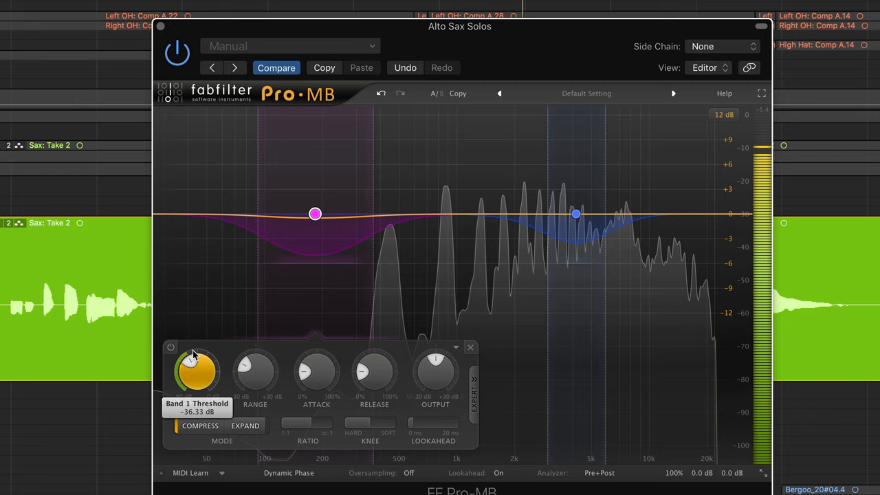
Step: Adjust Band 1's threshold on Pro-MB while the sax solo plays
left_click_drag(197, 368, 190, 375)
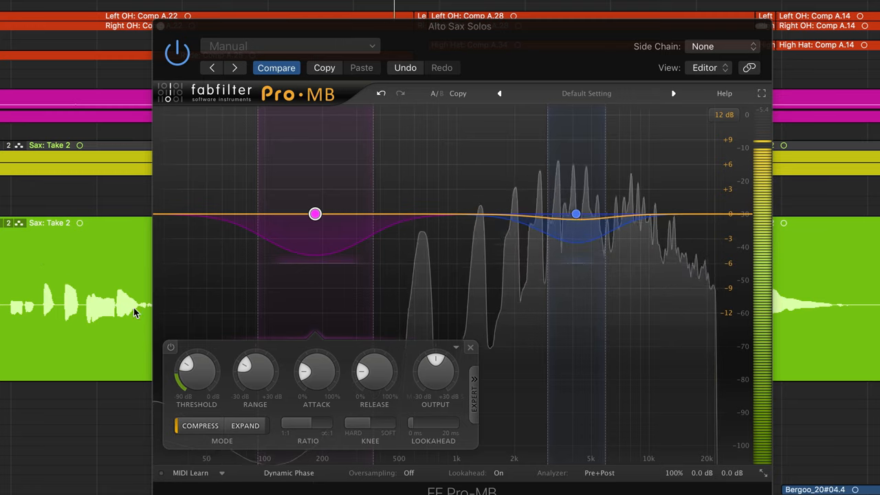
left_click_drag(196, 372, 196, 357)
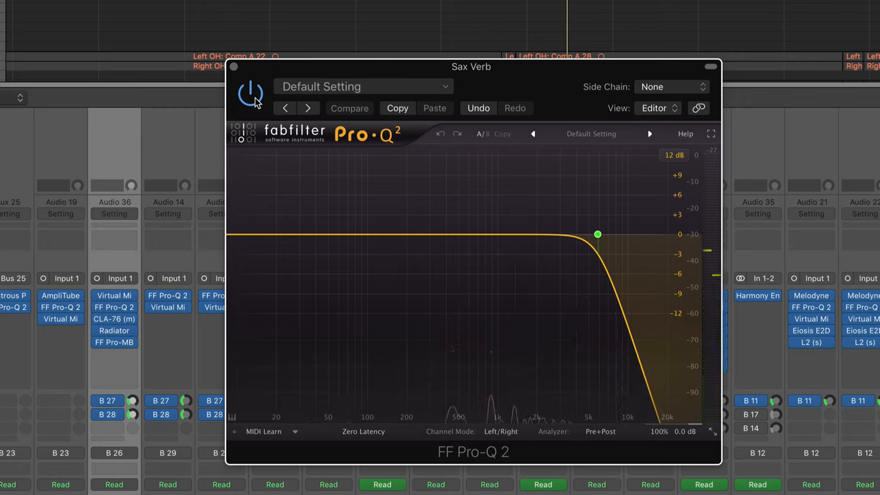
mouse_move(267, 139)
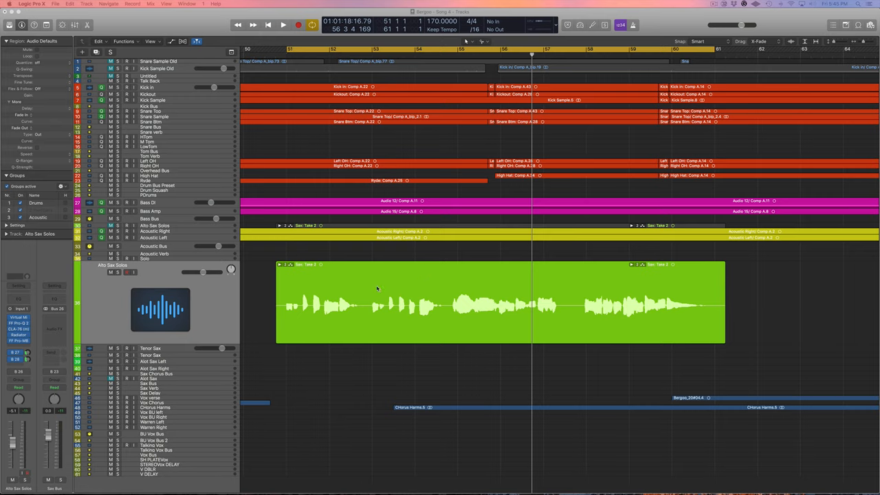
mouse_move(158, 337)
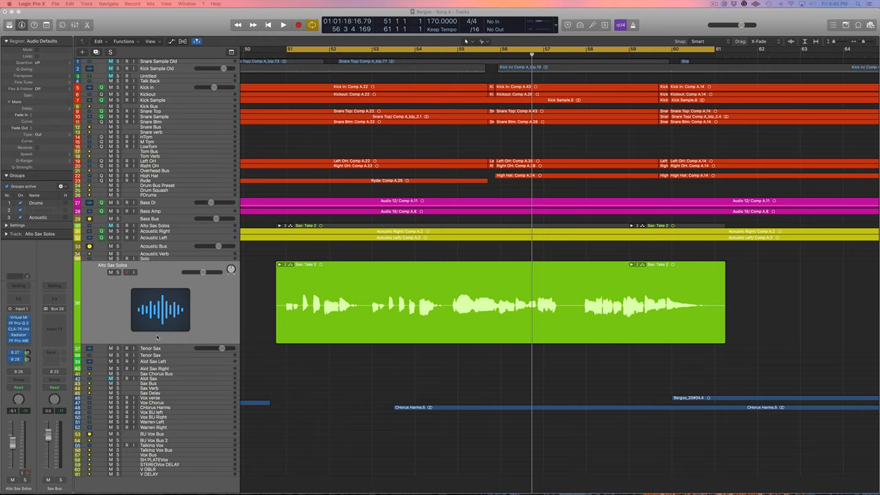